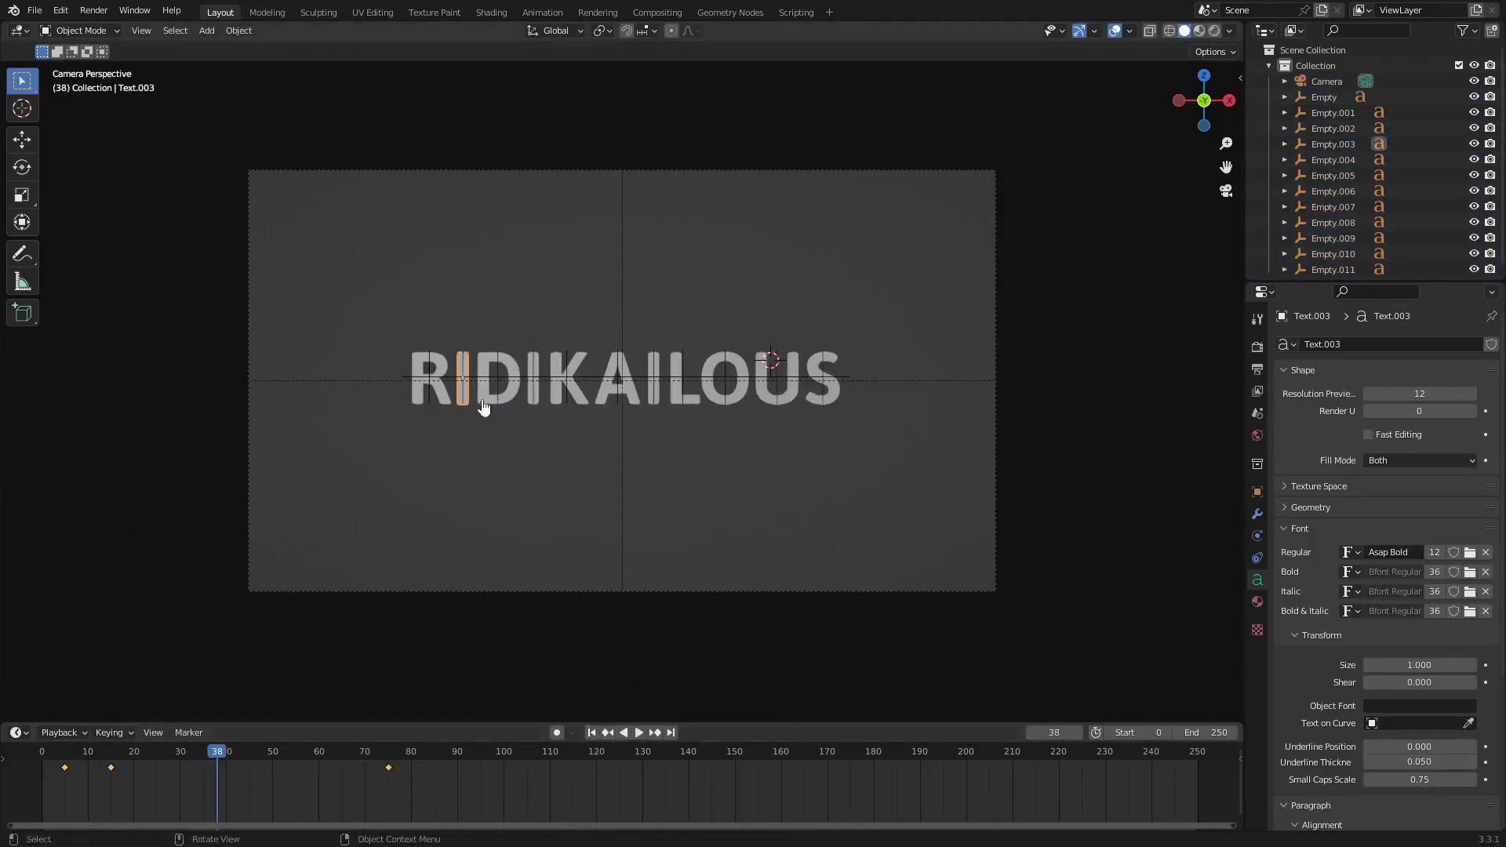
# Parent each RIDIKAILOUS letter to its own empty and return to frame 0.
pyautogui.click(592, 732)
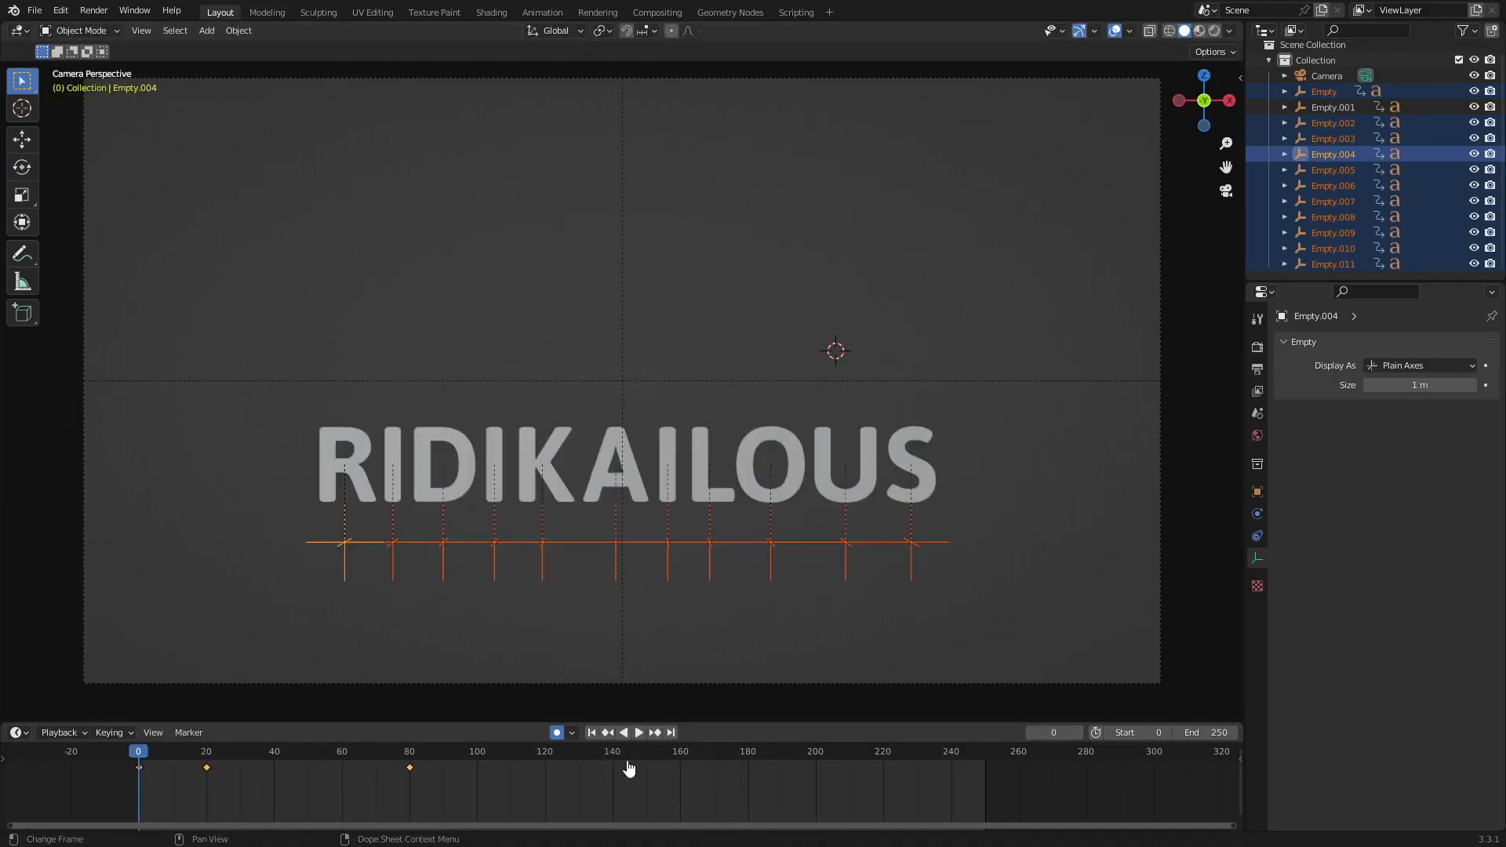
# Extrude the letters into thick 3D text with one shared material and stand a plane behind the A.
pyautogui.click(638, 732)
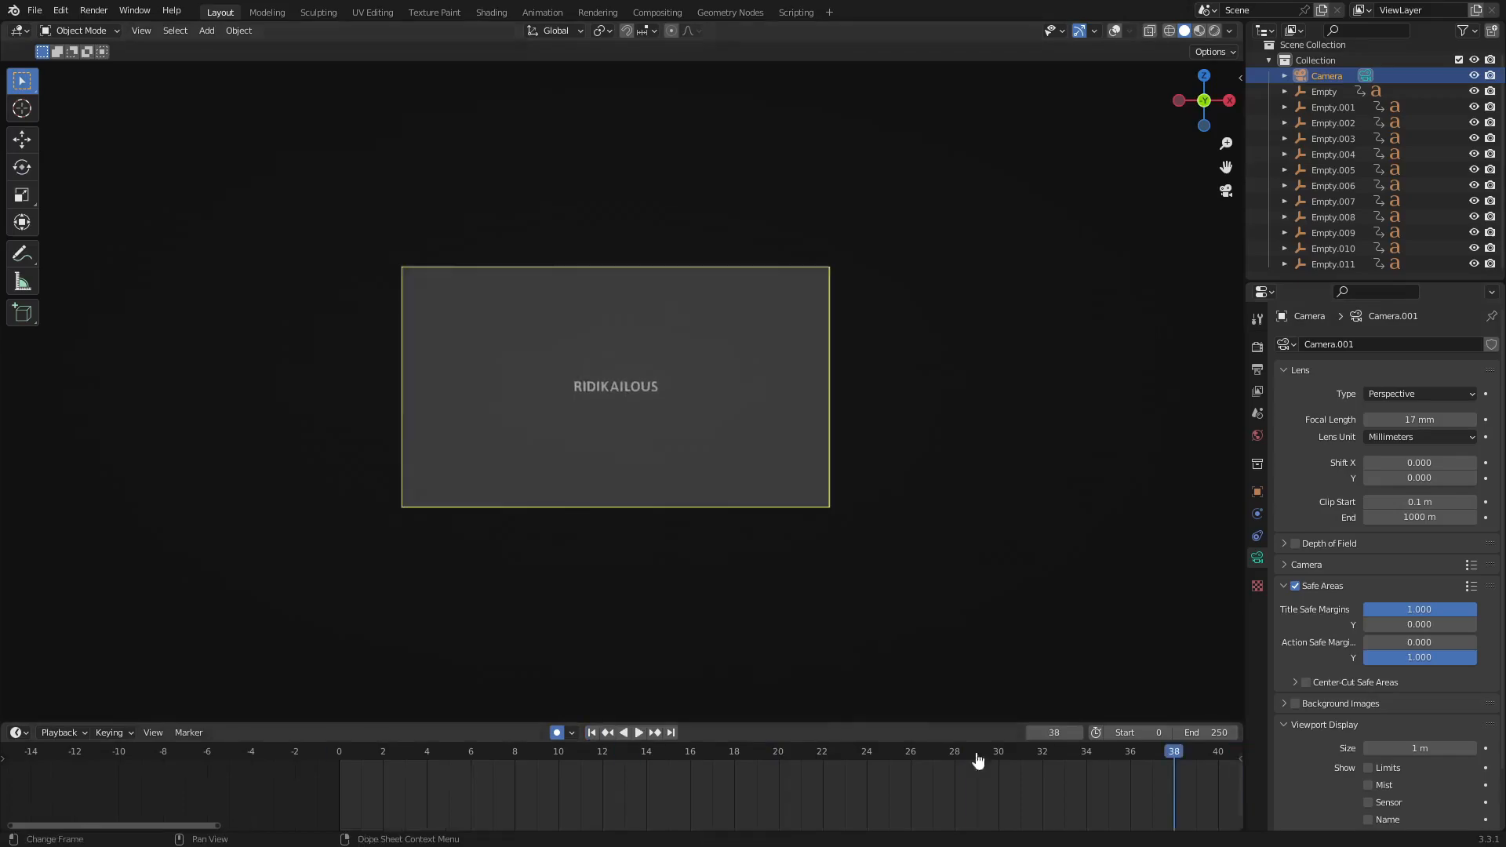
pyautogui.click(638, 733)
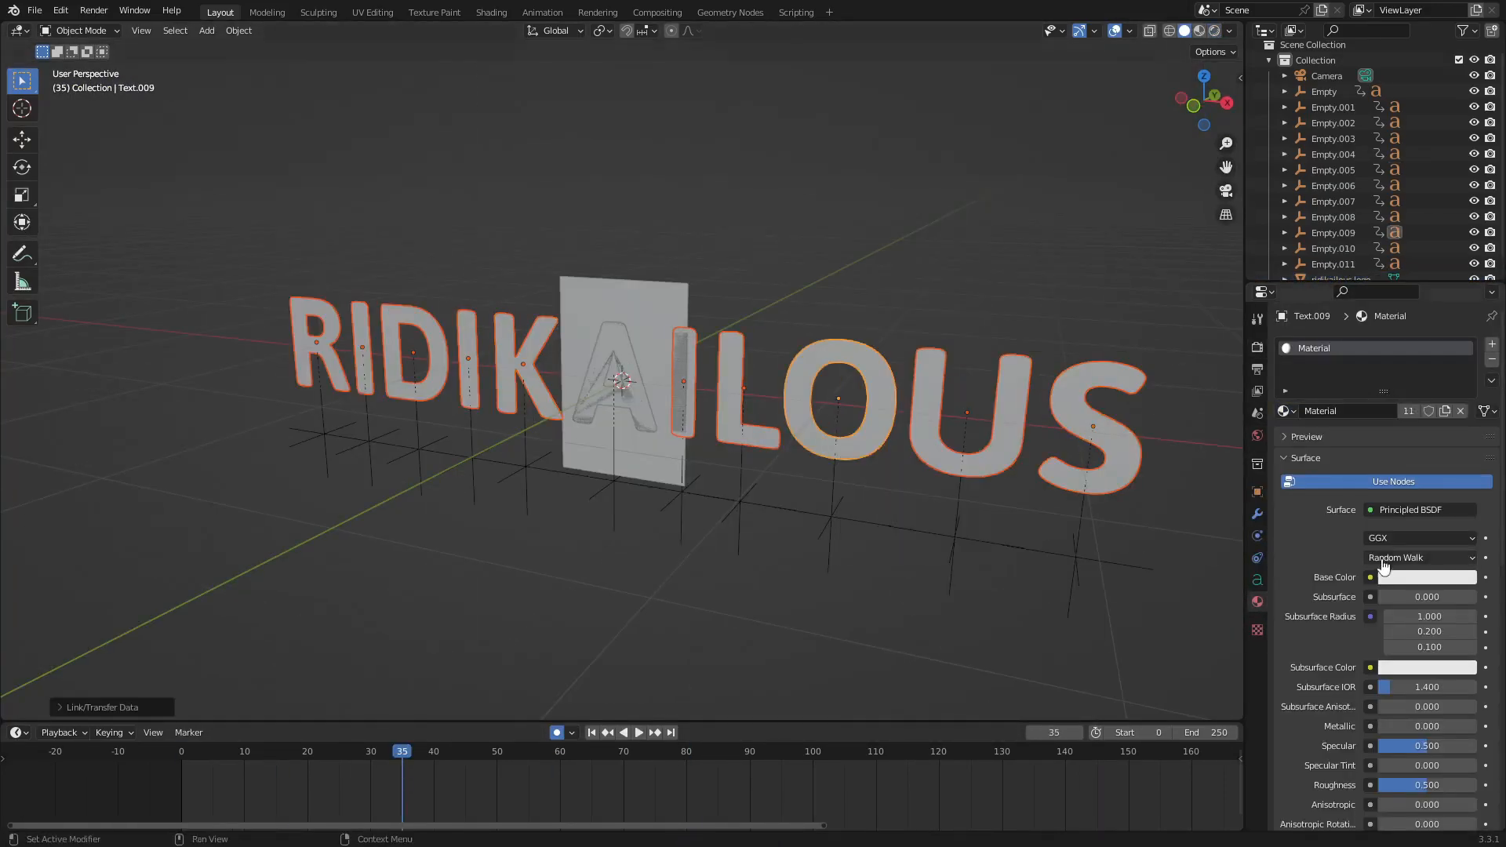
# Give the hope logo plane a Transparent/Emission Mix Shader fed by the R logo PNG with Alpha Blend.
pyautogui.click(638, 732)
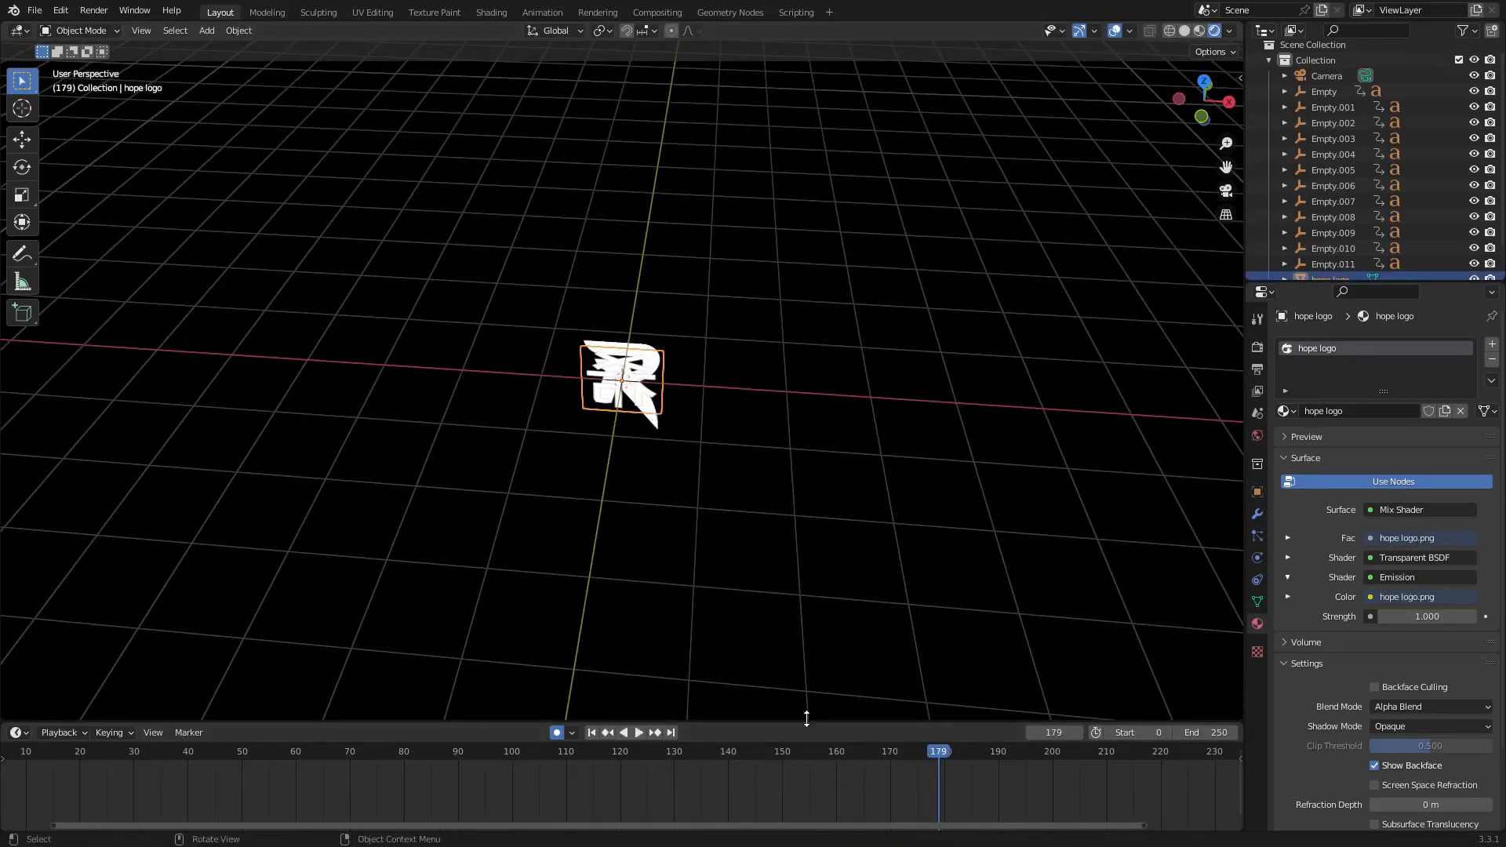
# Keyframe the empties to split the letters around the logo and key the camera Focal Length.
pyautogui.click(803, 751)
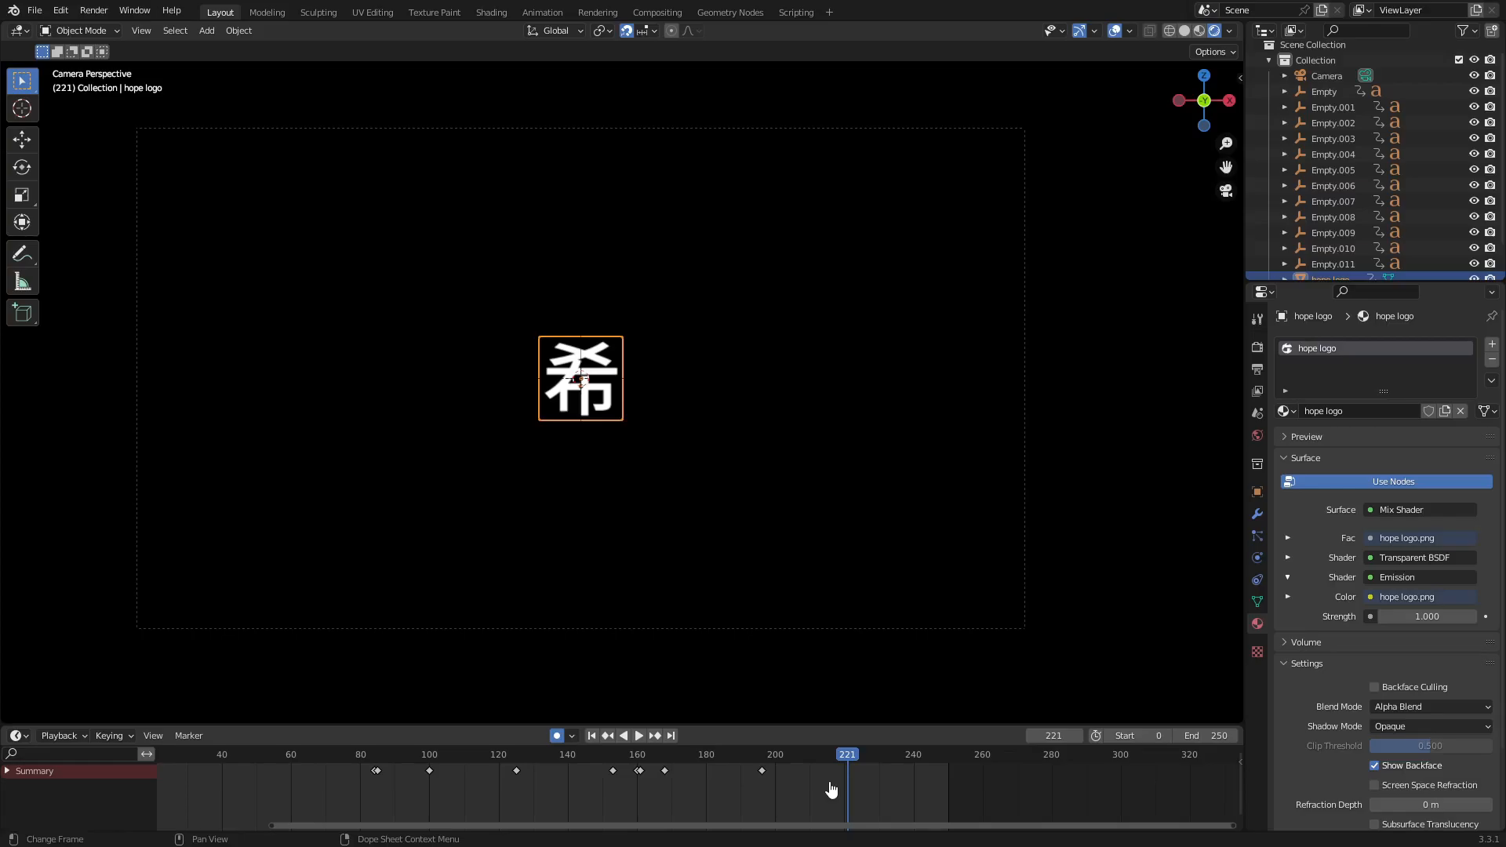
pyautogui.moveTo(881, 776)
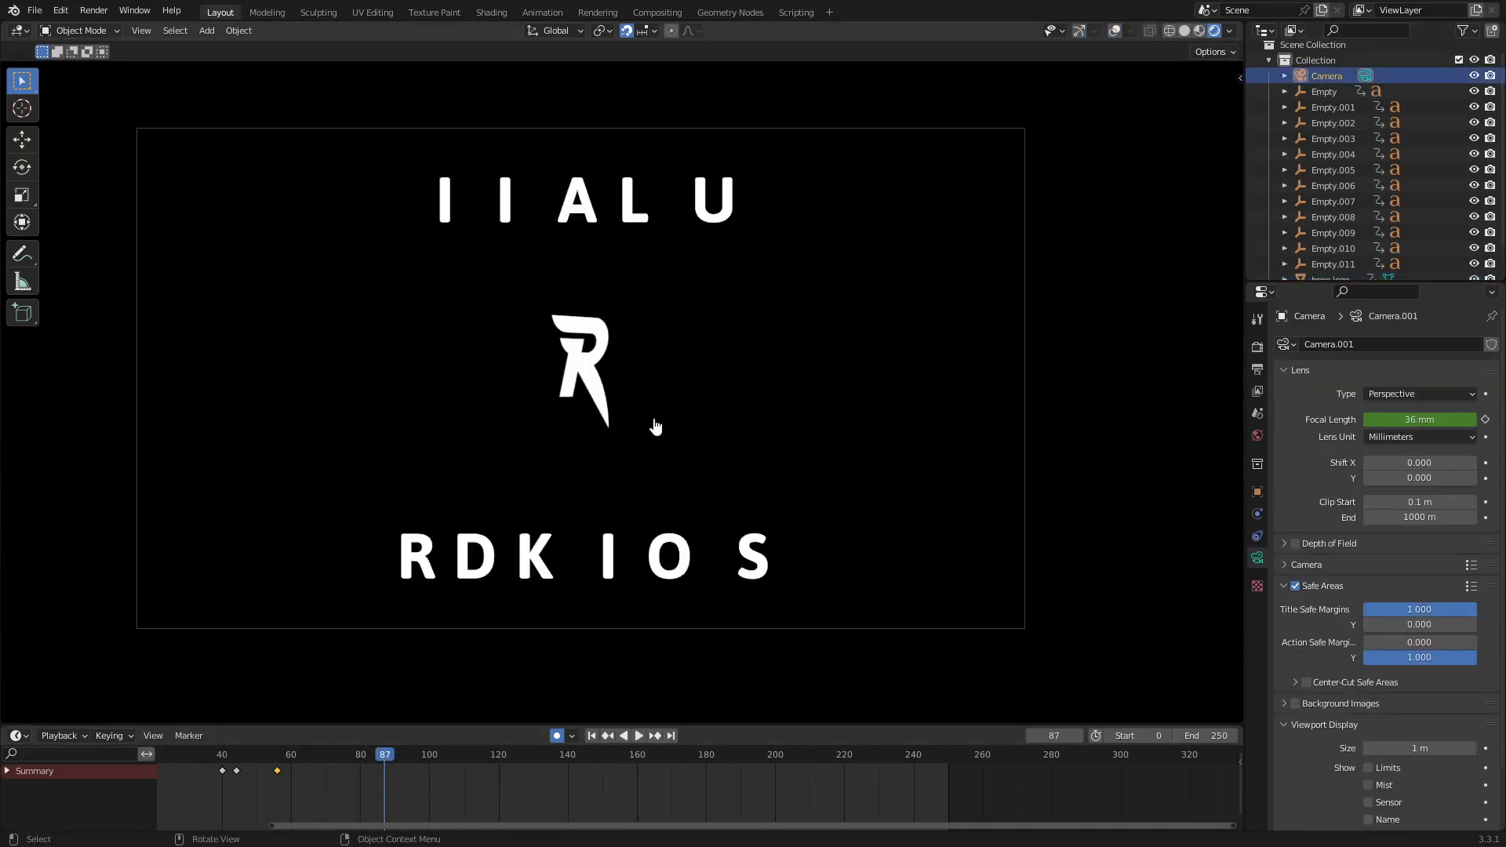
# Set a grey World background, frame range 1 to 228, and play the animation to the 希 logo.
pyautogui.click(638, 735)
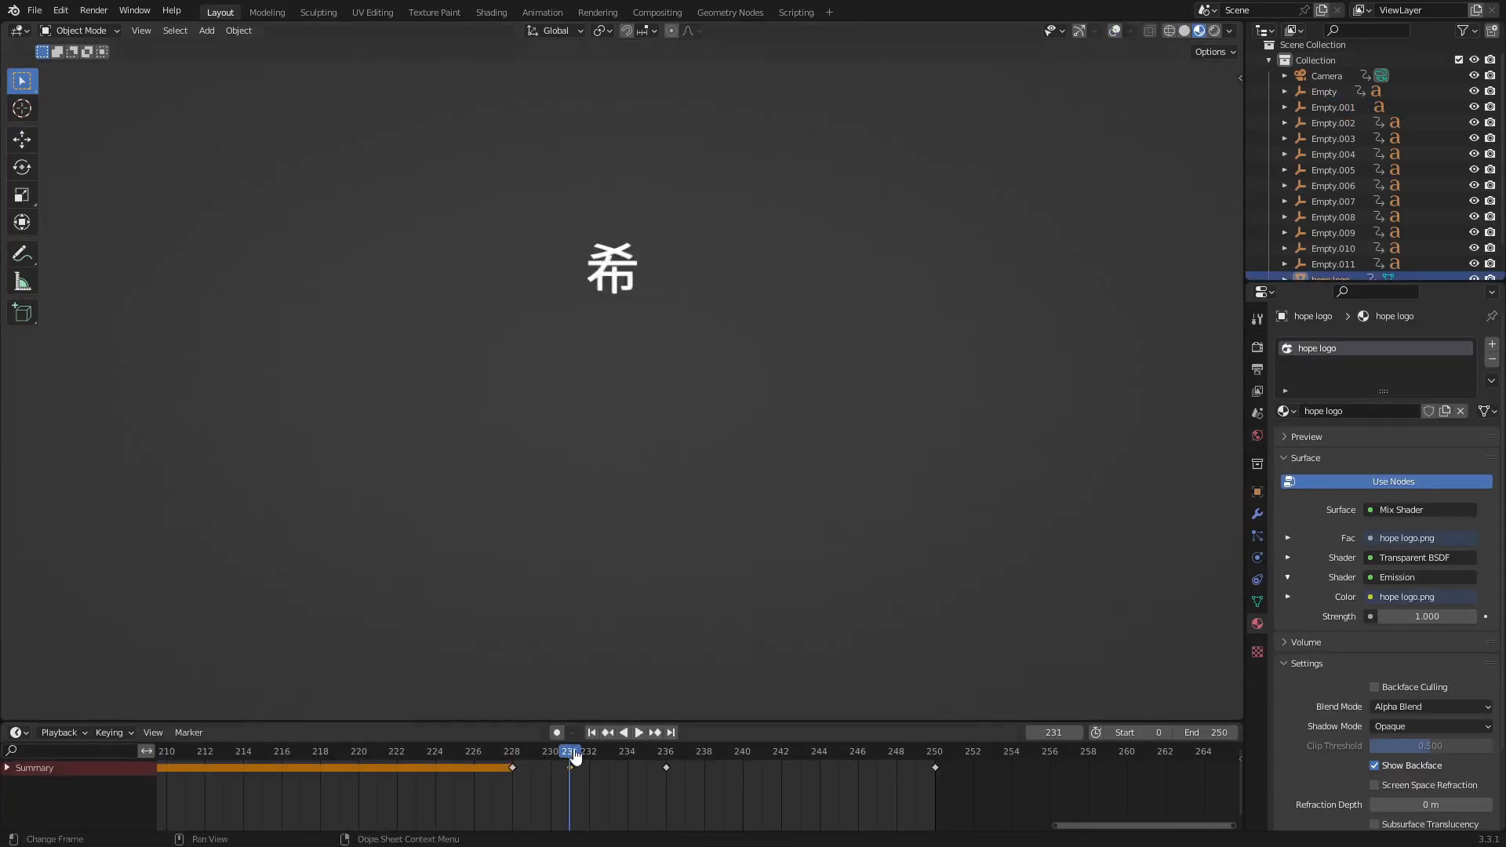
pyautogui.click(638, 732)
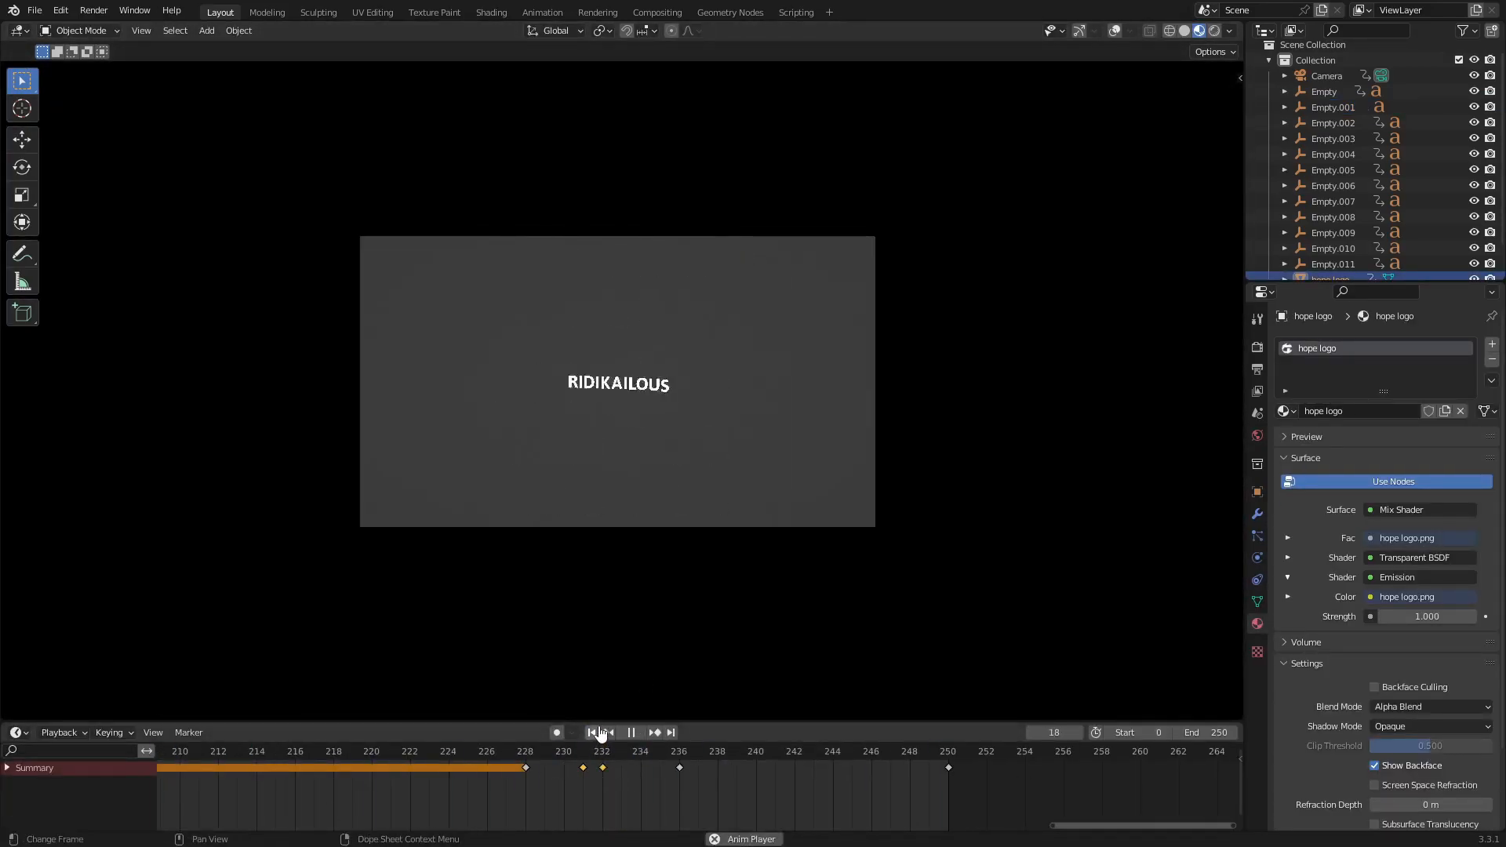
pyautogui.click(623, 751)
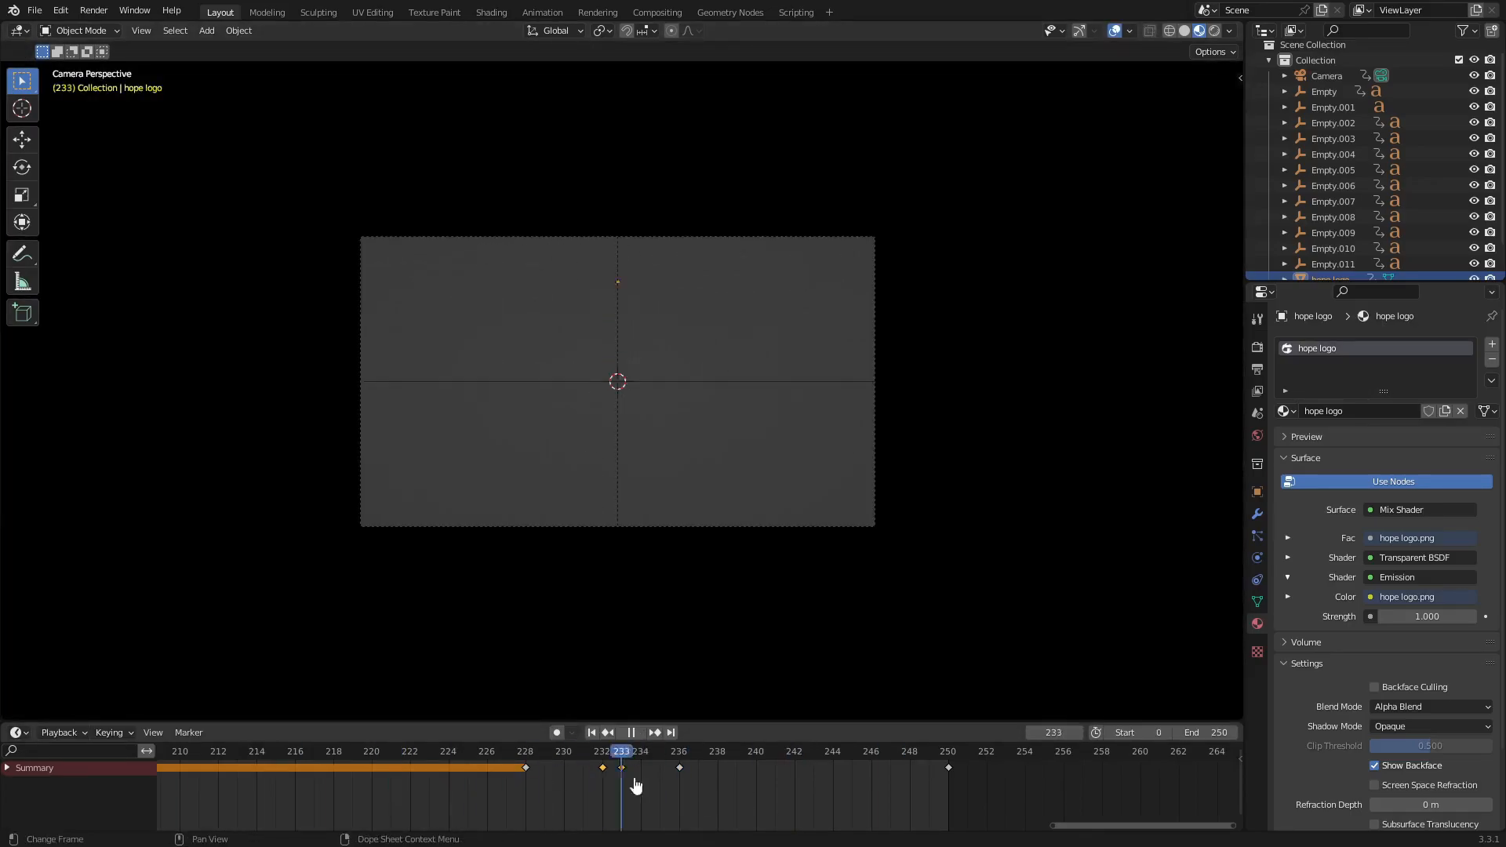
pyautogui.click(630, 732)
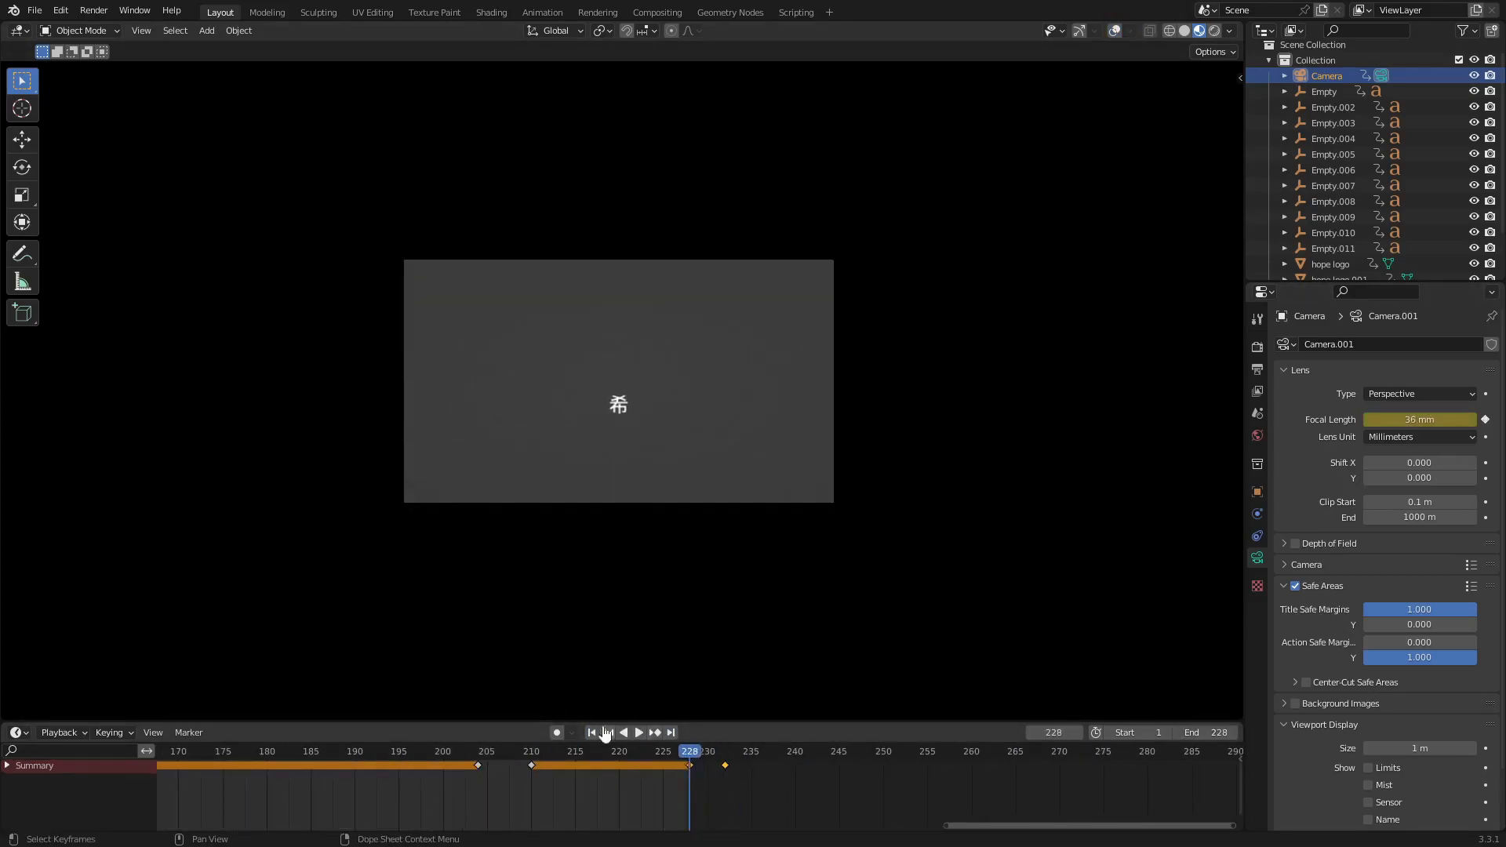
# Duplicate the logo plane above the title, set End to frame 230 and play back.
pyautogui.click(638, 732)
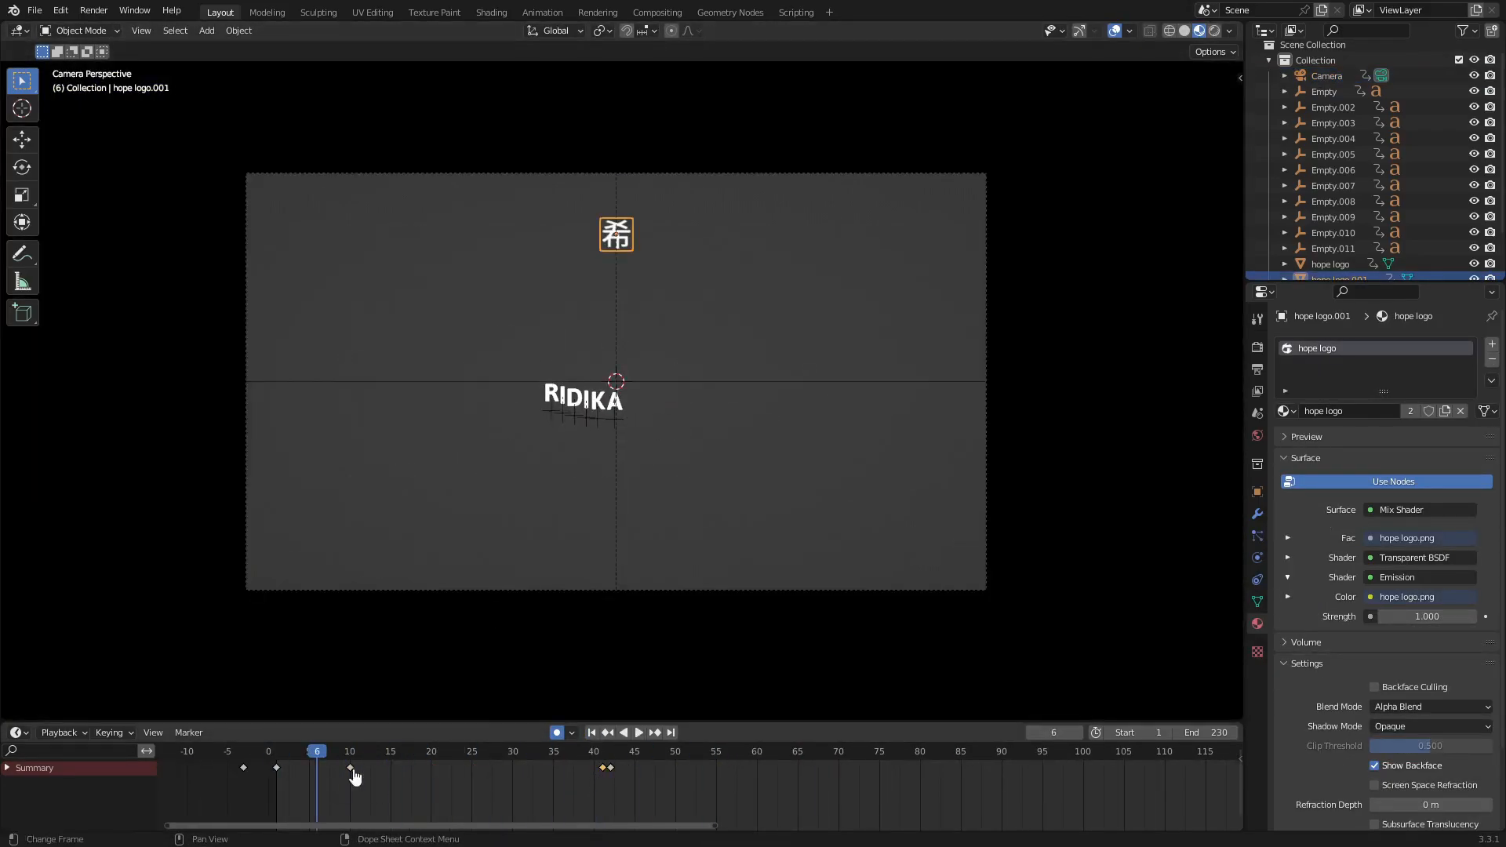
pyautogui.click(637, 733)
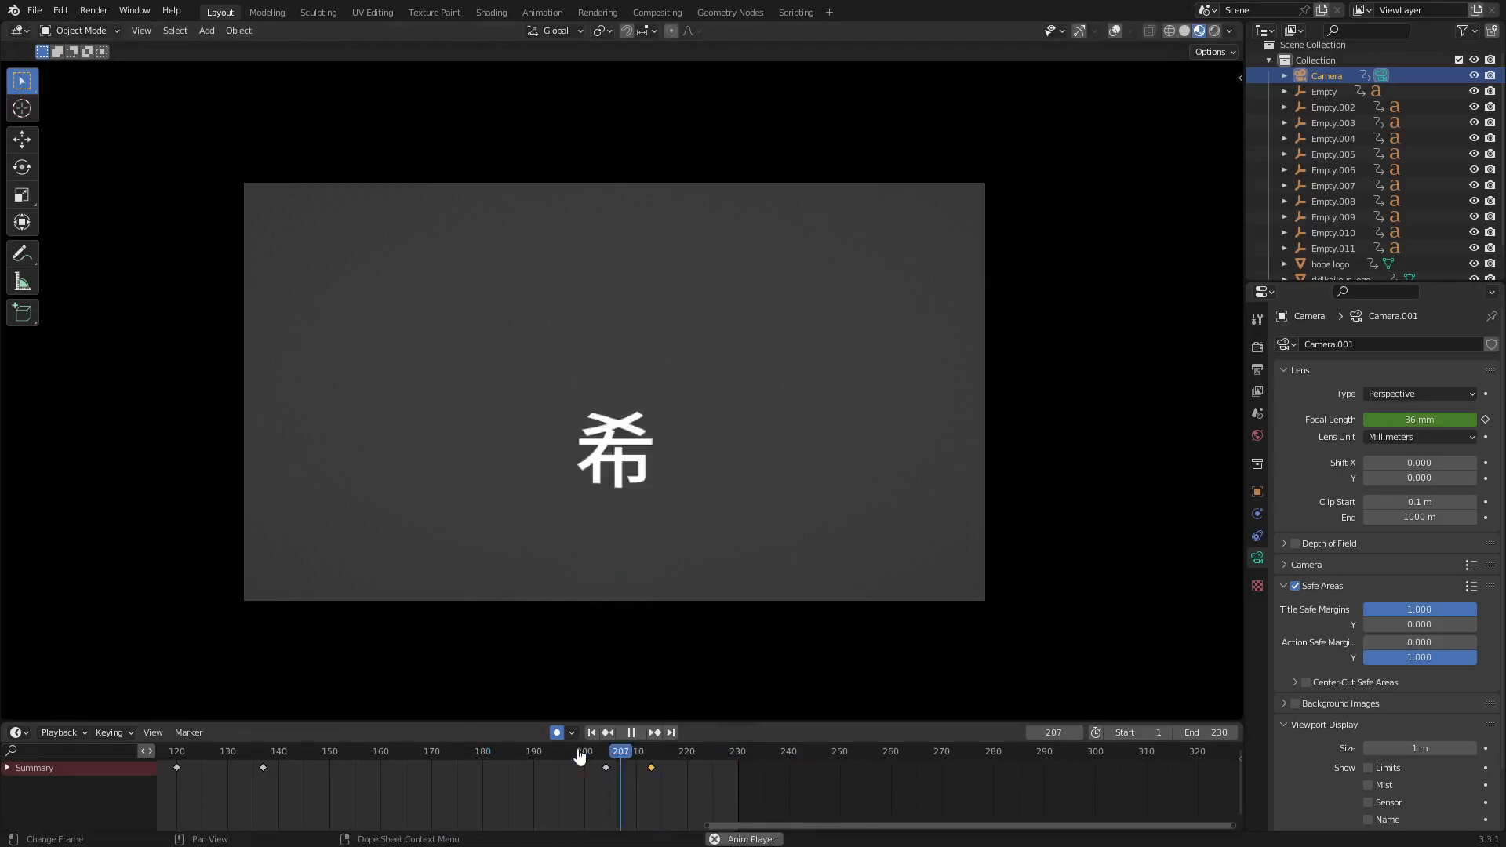
pyautogui.click(598, 749)
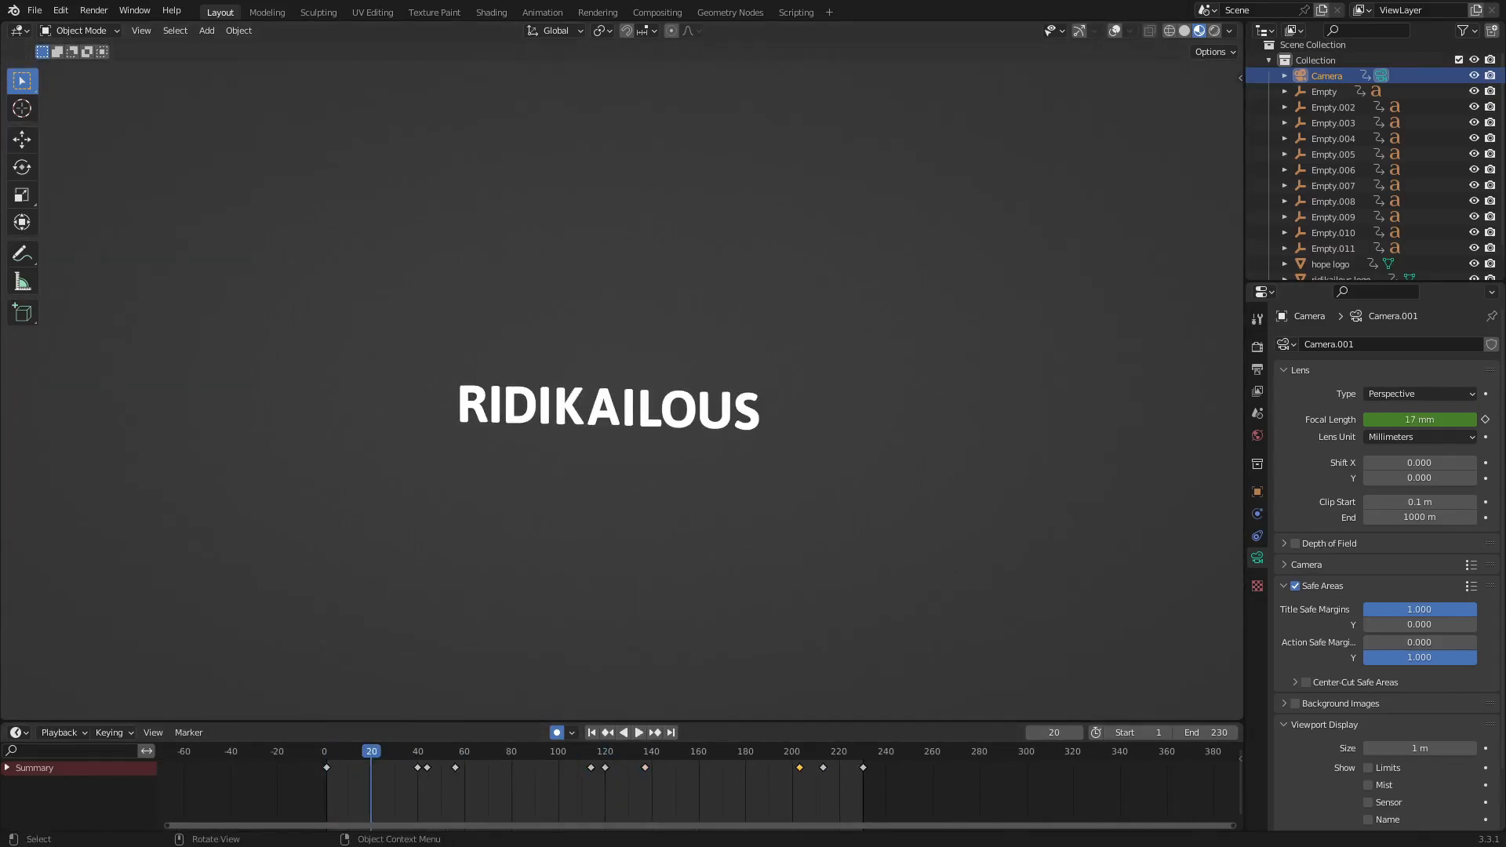
pyautogui.moveTo(652, 127)
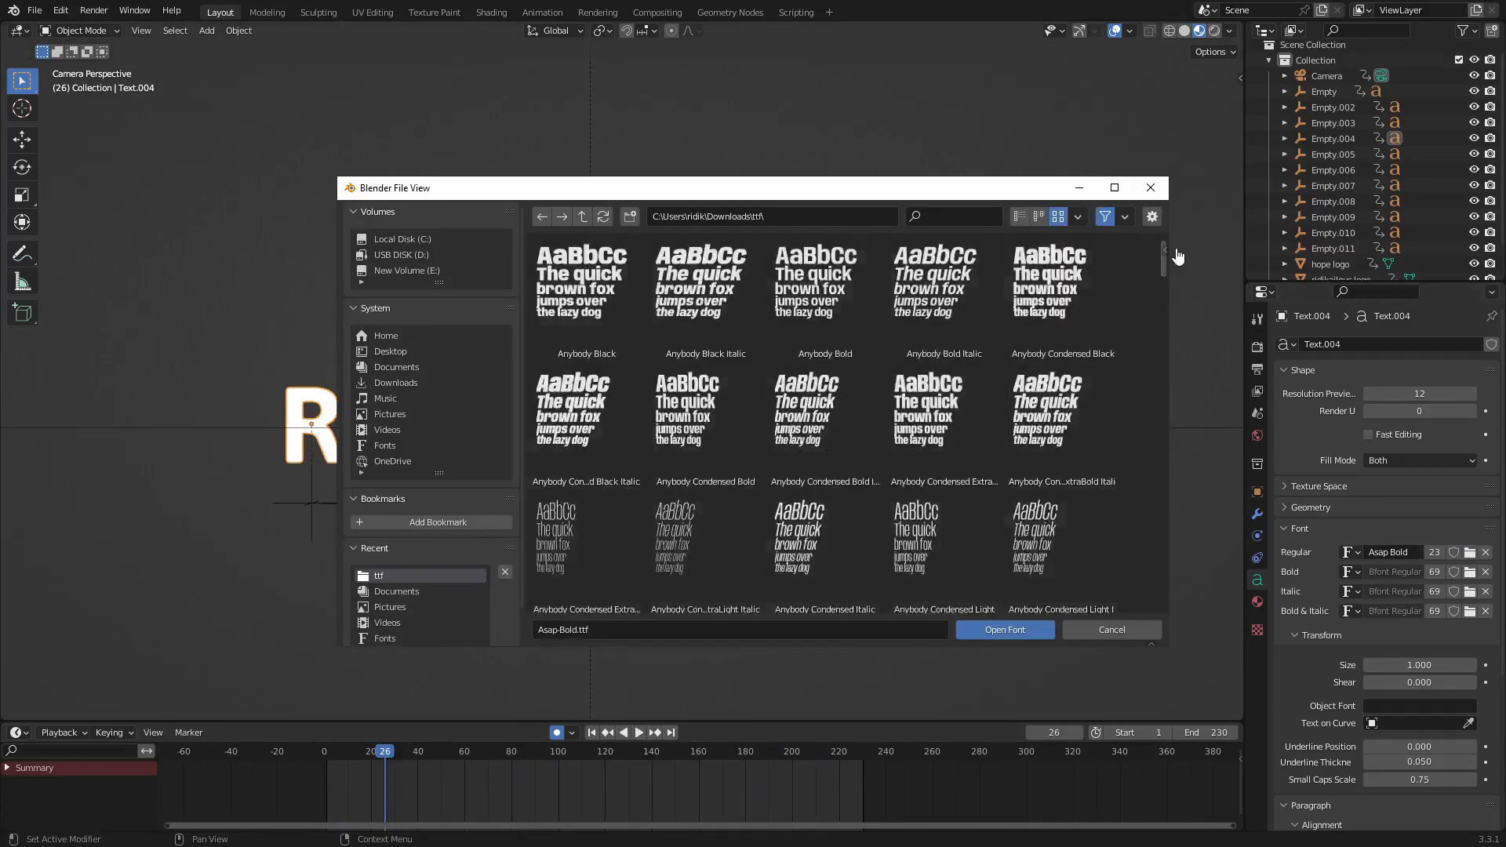
# Apply the Nunito Sans Black font to the letters and play the title through the camera view.
pyautogui.click(1004, 629)
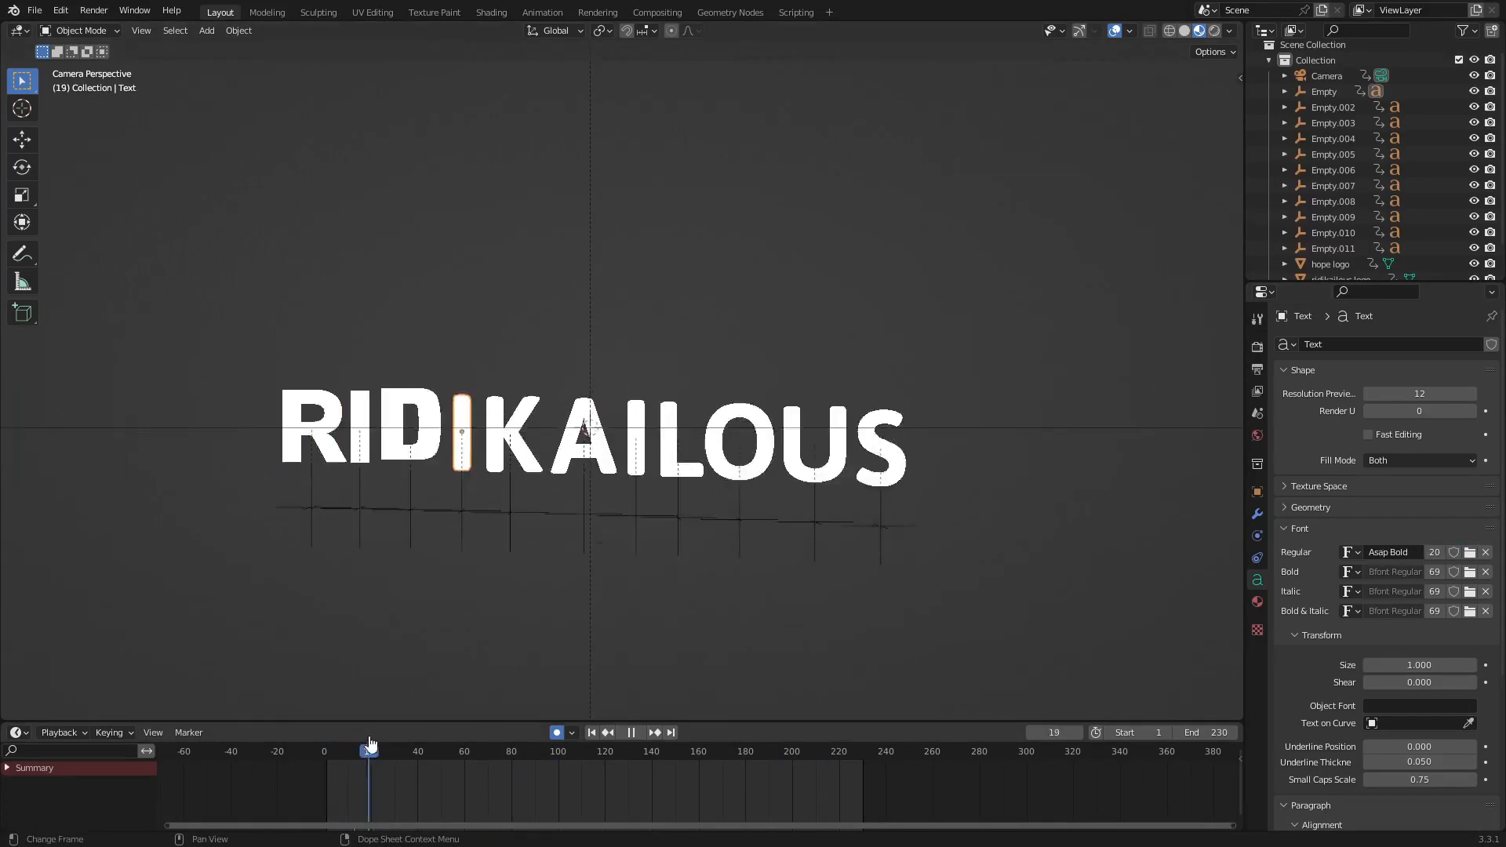
pyautogui.click(417, 749)
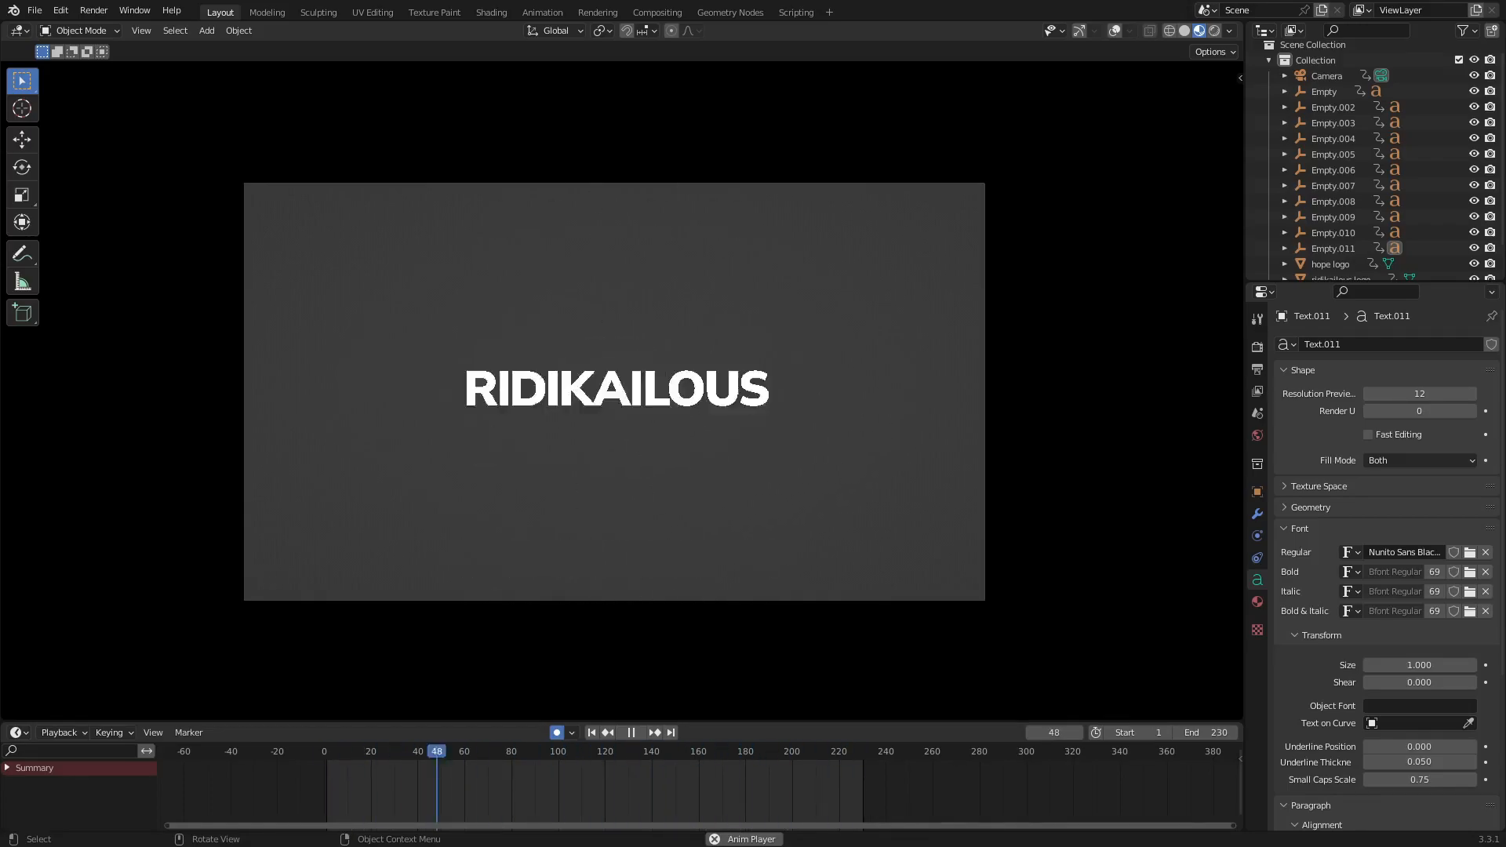
# Play the letters-to-logo animation, then turn Motion Blur off in Render Properties.
pyautogui.click(343, 750)
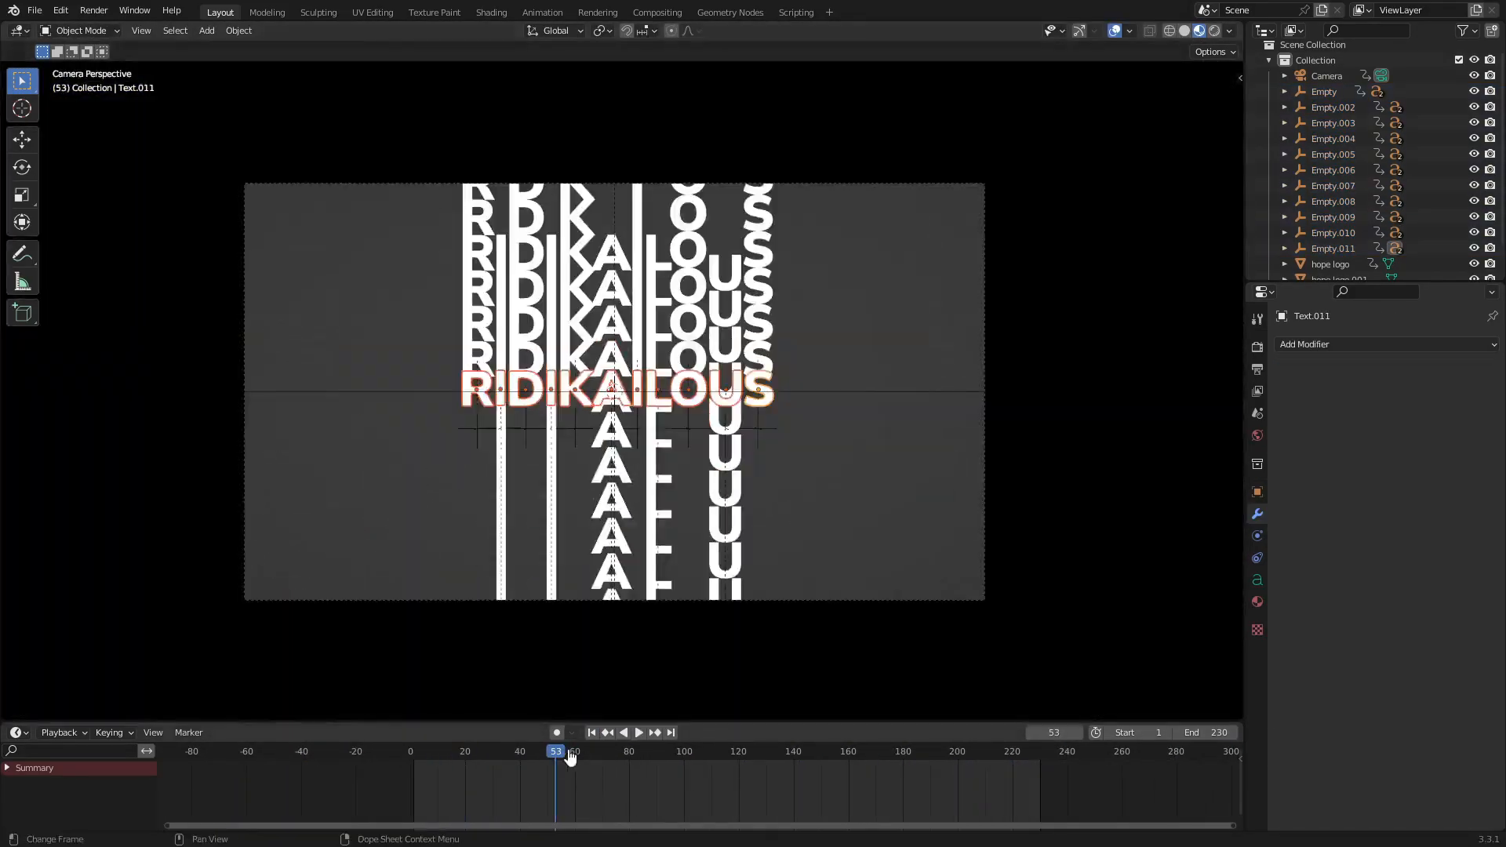
pyautogui.click(93, 11)
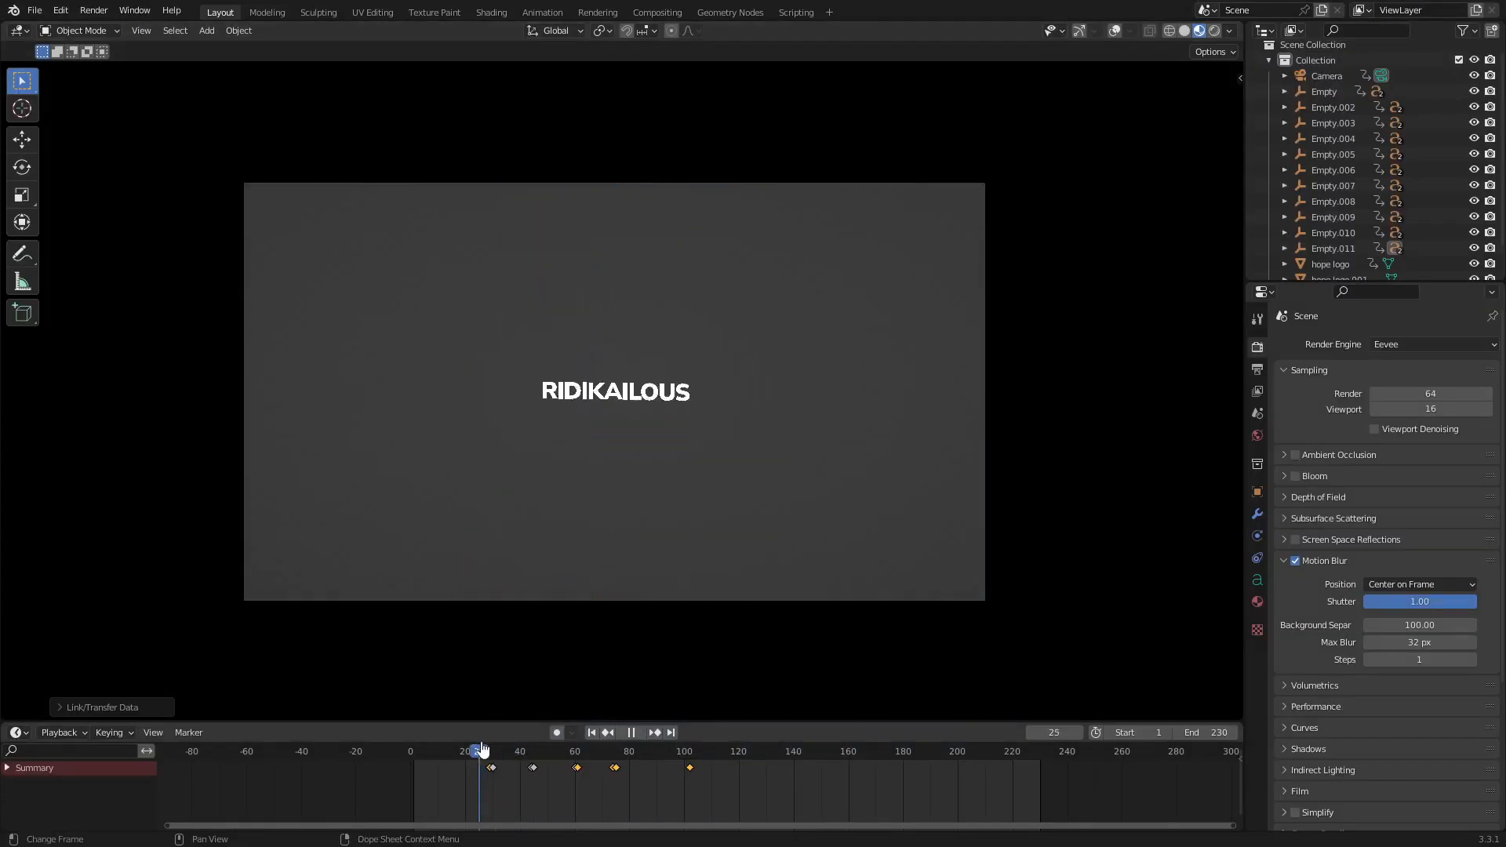
pyautogui.click(630, 733)
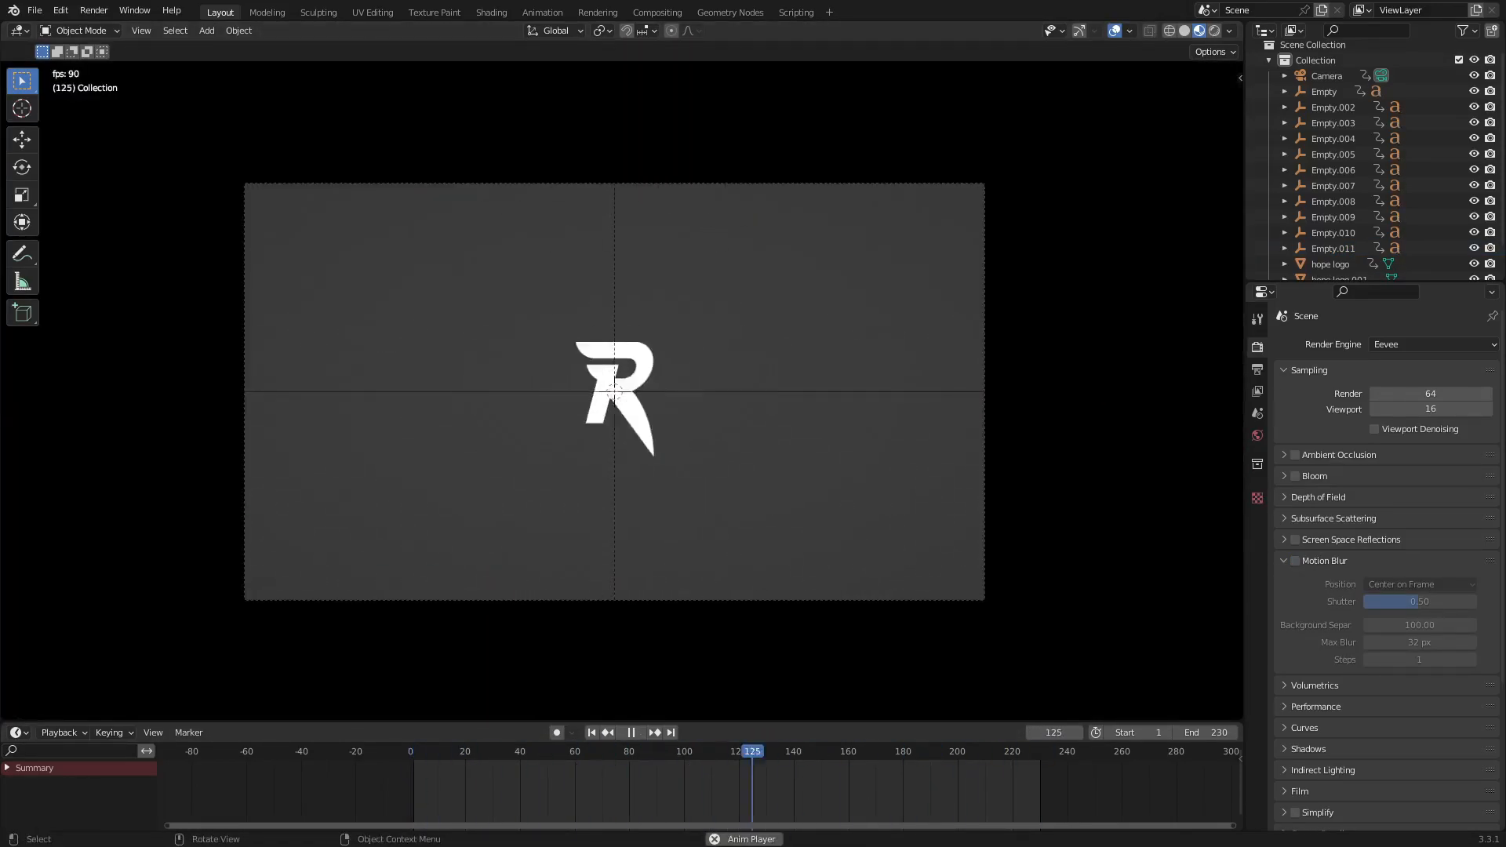
# Build Material.002 on the plane: Mapping into Noise Texture into ColorRamp driving Emission.
pyautogui.click(631, 733)
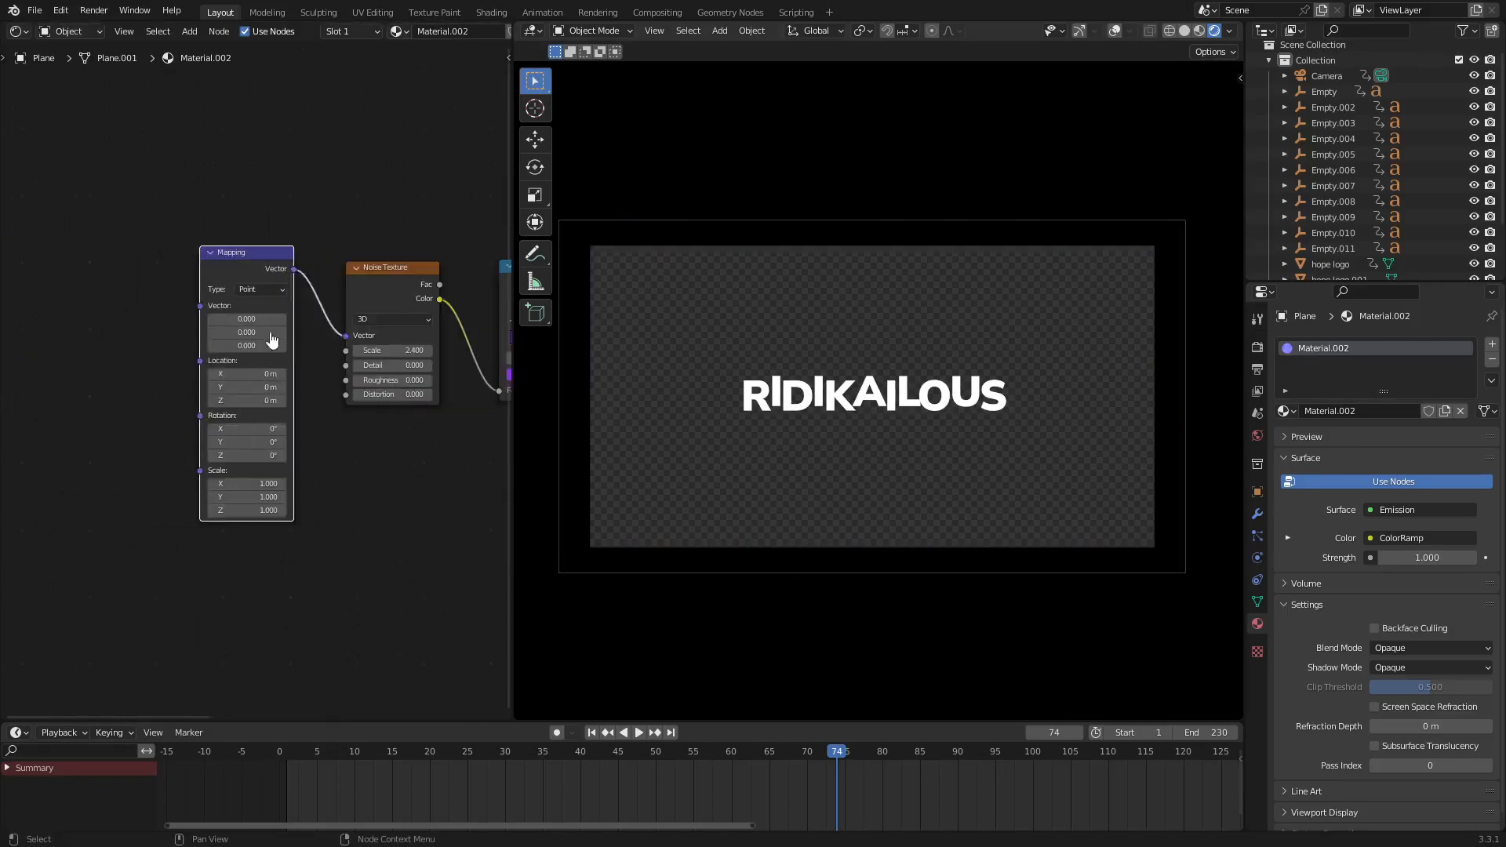
# Add a Texture Coordinate node feeding Mapping Vector and set Noise Distortion to 50.
pyautogui.write('tex')
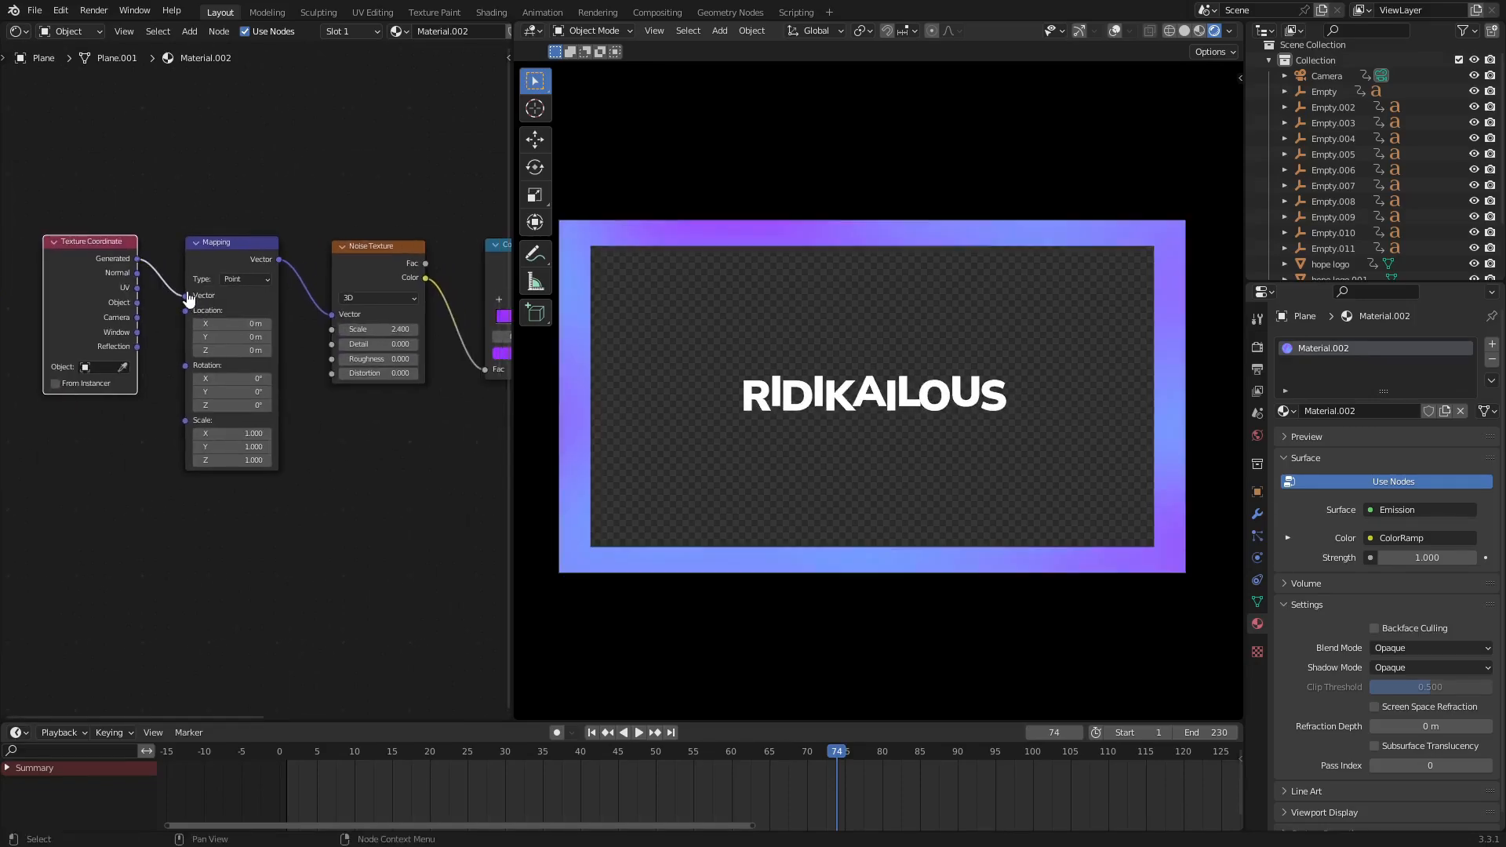
pyautogui.click(955, 751)
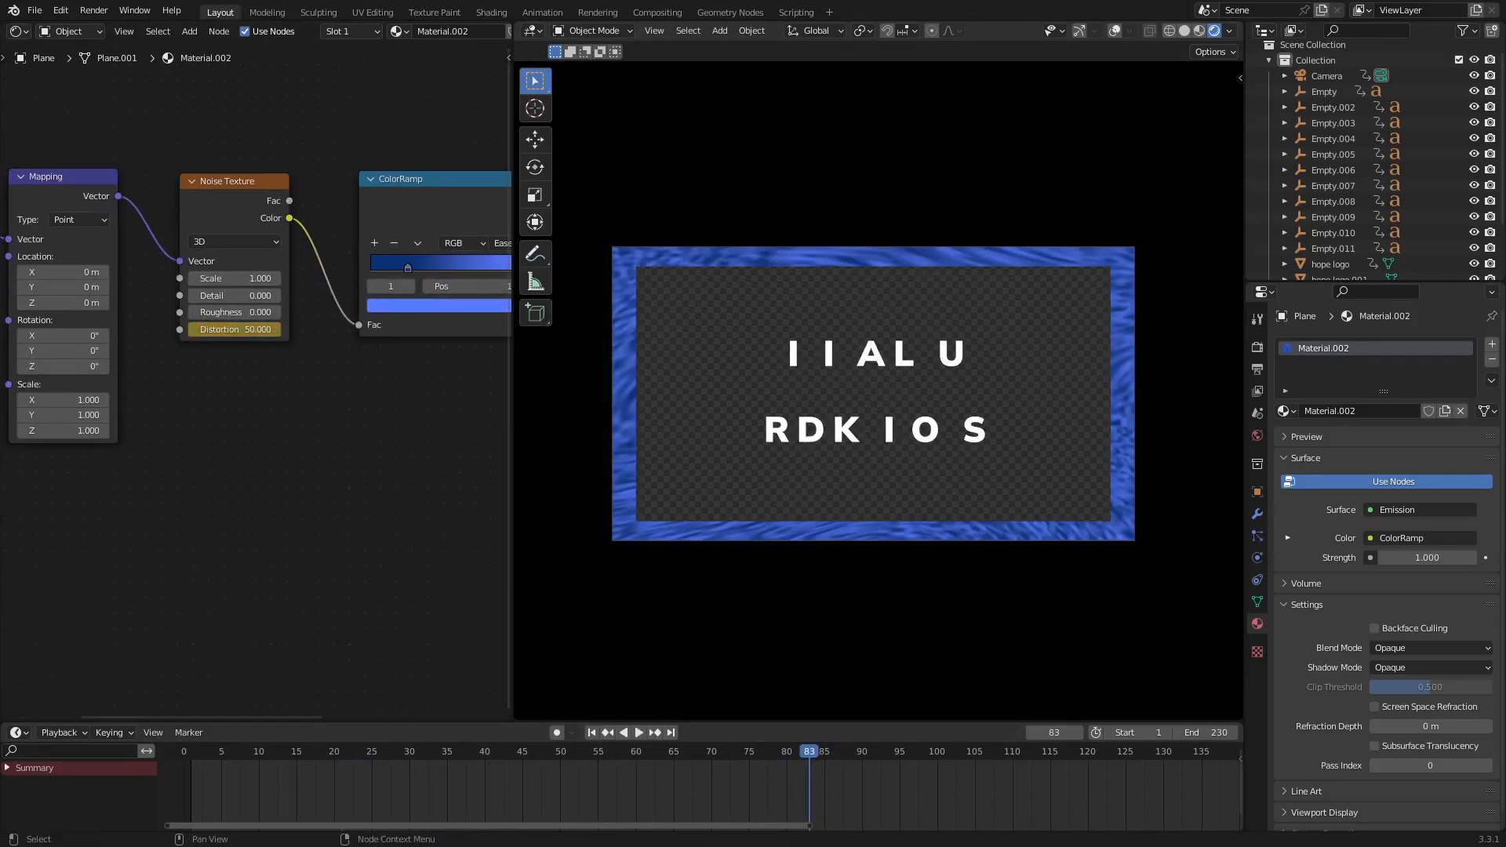
# Keyframe the Mapping node's rotation so yellow noise blobs travel across the black border.
pyautogui.click(629, 752)
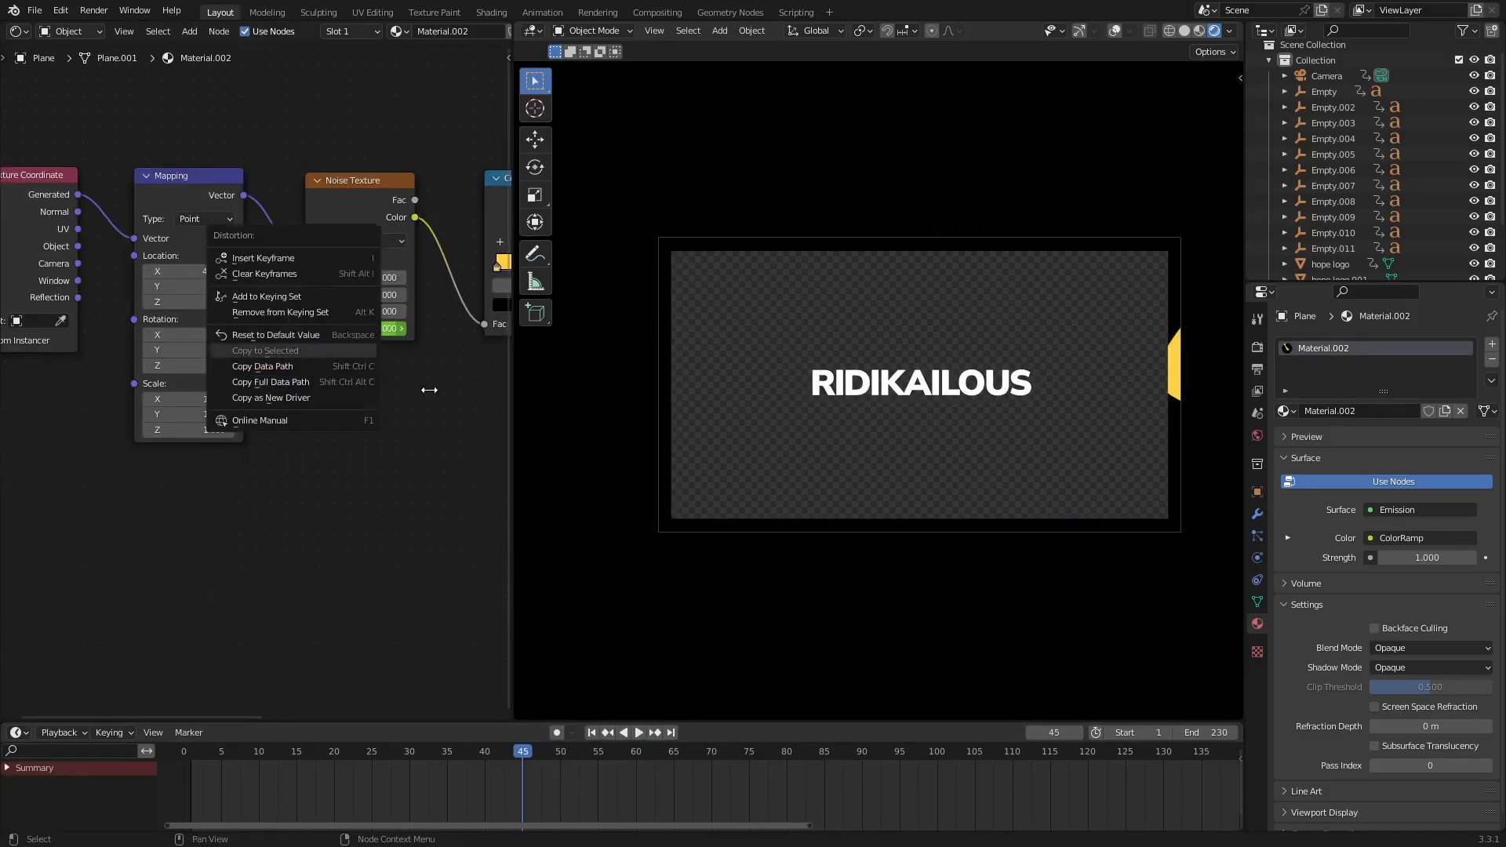
pyautogui.click(639, 732)
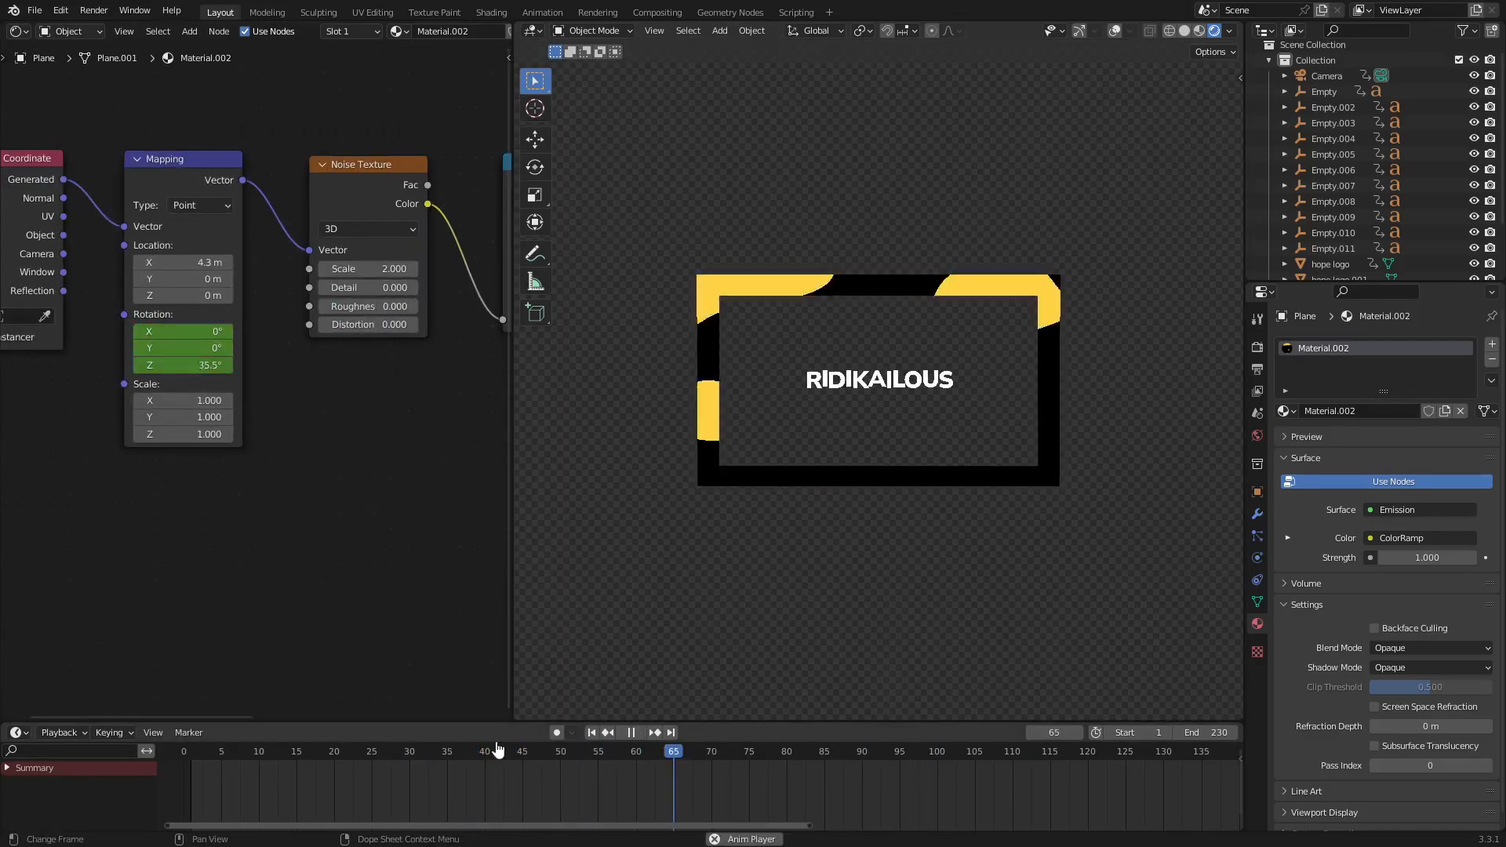